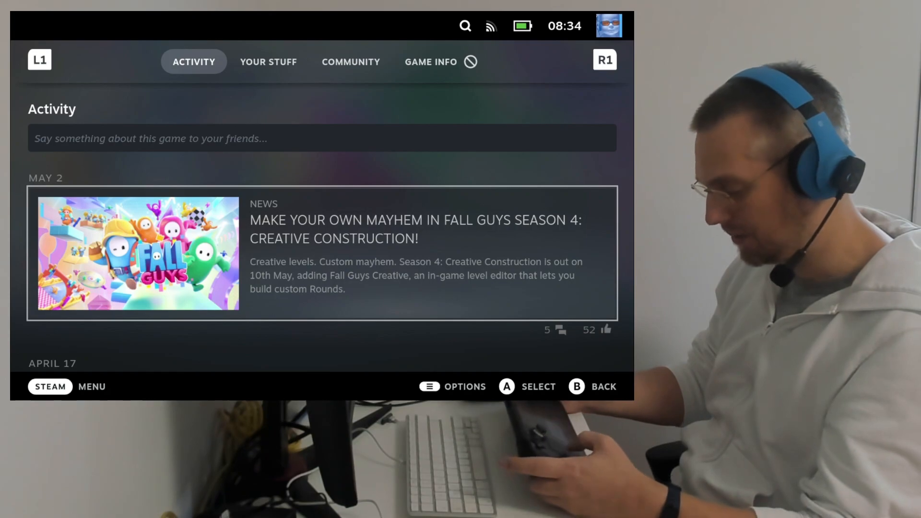
Step: Reach the Power options from the STEAM menu to switch to Desktop Mode
{"action": "left_click", "coordinate": [50, 385]}
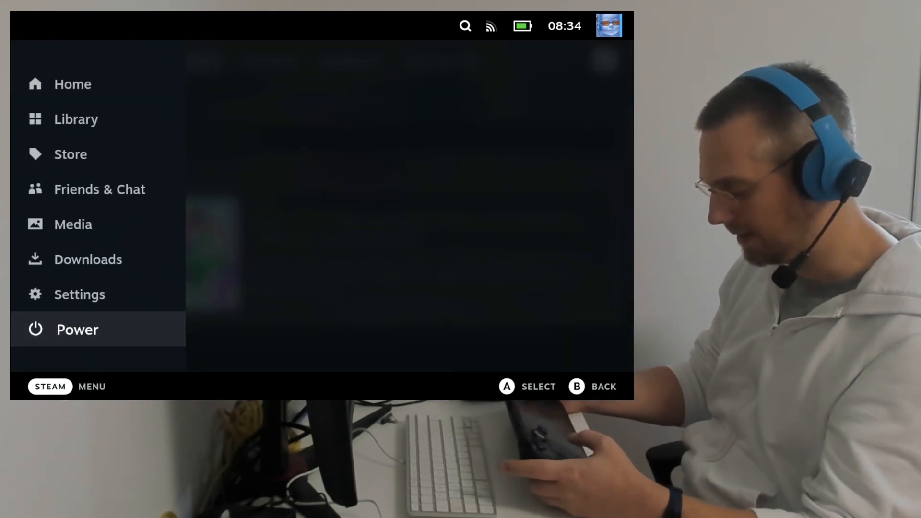
{"action": "left_click", "coordinate": [77, 329]}
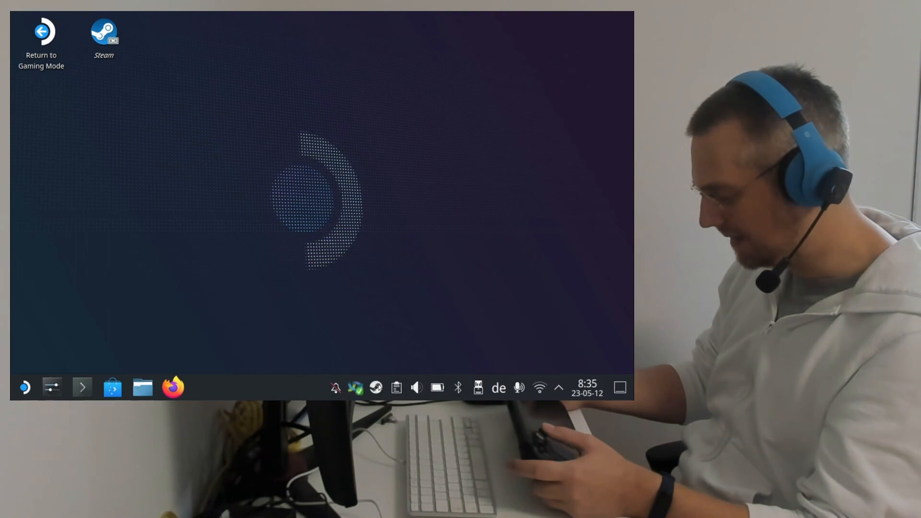
Step: Search the Steam library for 'experimental' to confirm Proton Experimental, then minimize Steam
{"action": "right_click", "coordinate": [375, 386]}
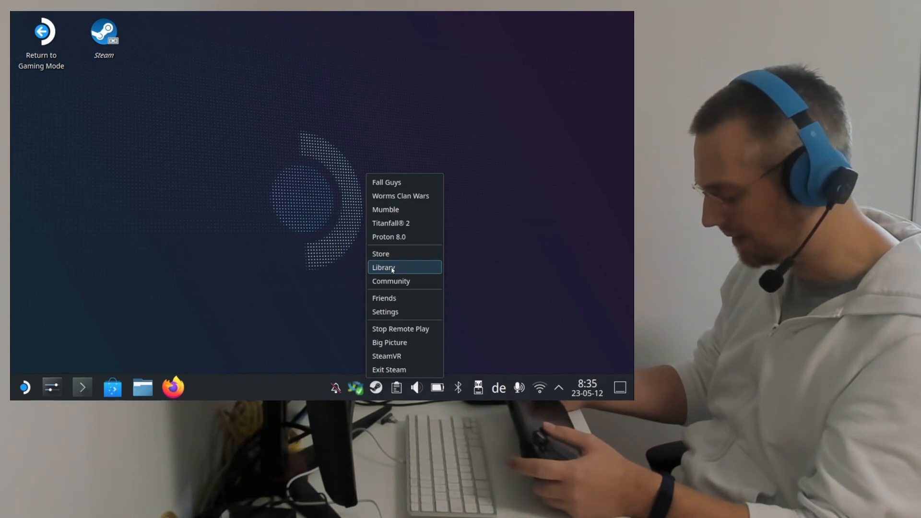
{"action": "left_click", "coordinate": [383, 267]}
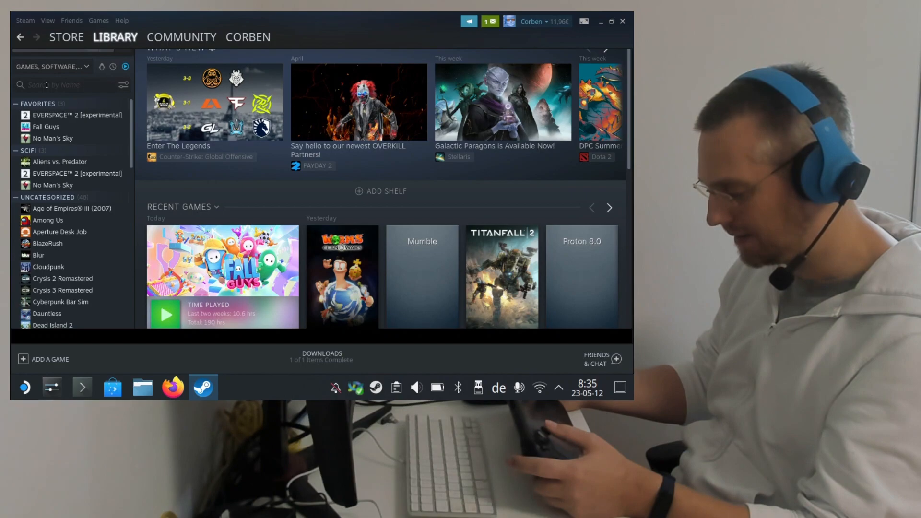
{"action": "left_click", "coordinate": [67, 85]}
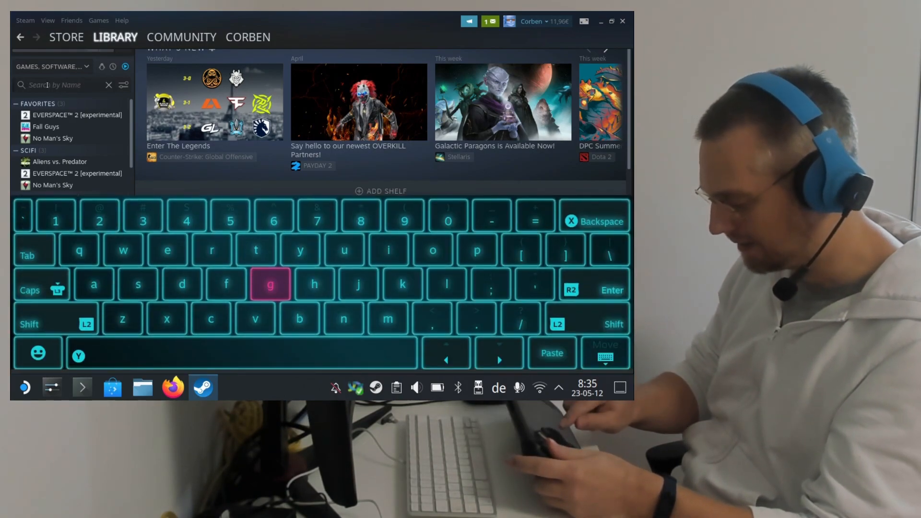
{"action": "type", "text": "experimental"}
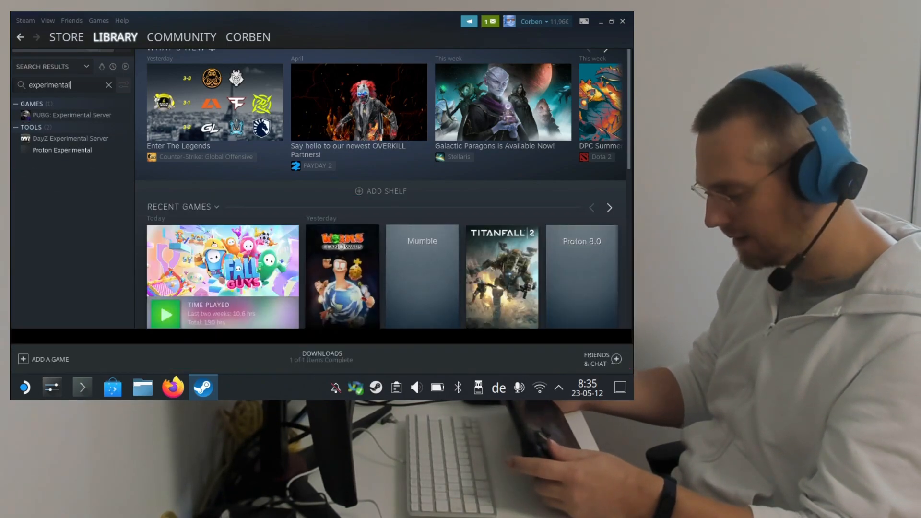
{"action": "left_click", "coordinate": [61, 150]}
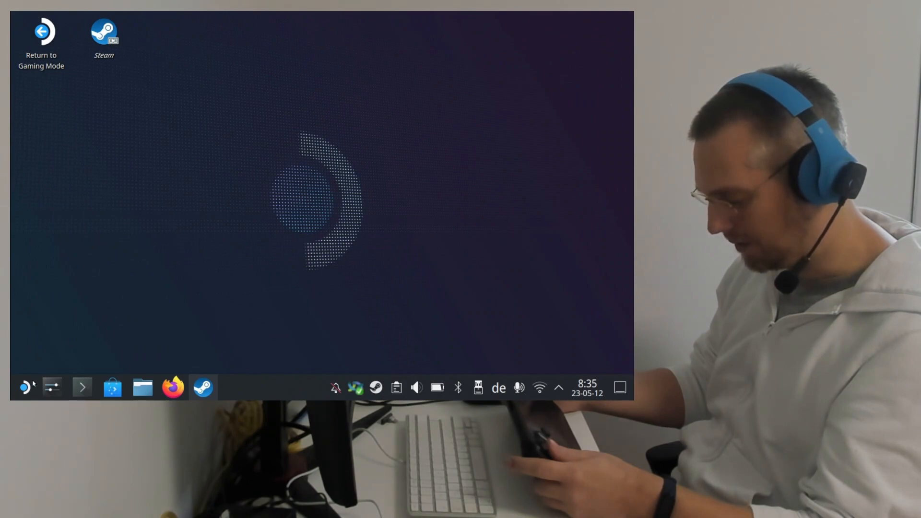
{"action": "mouse_move", "coordinate": [112, 386]}
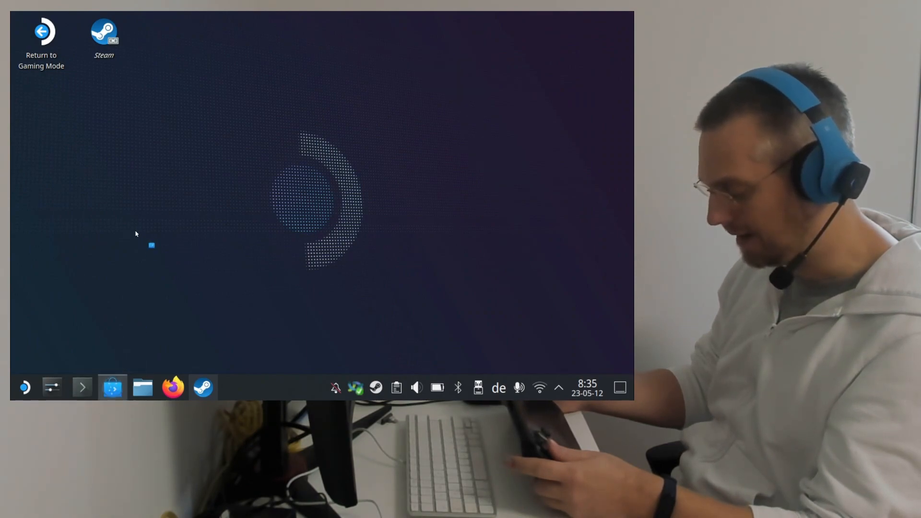
Step: Find the Heroic Games Launcher page in Discover by searching 'heroic'
{"action": "left_click", "coordinate": [111, 386]}
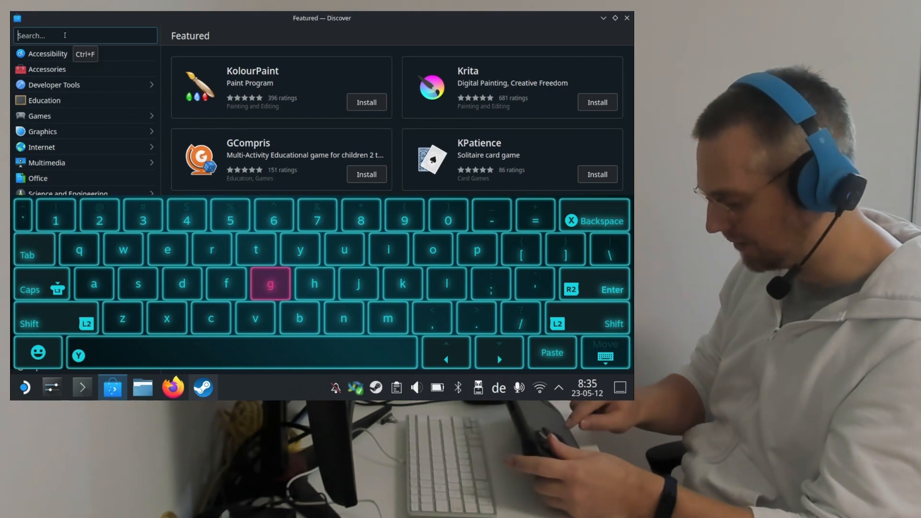
{"action": "type", "text": "heroic"}
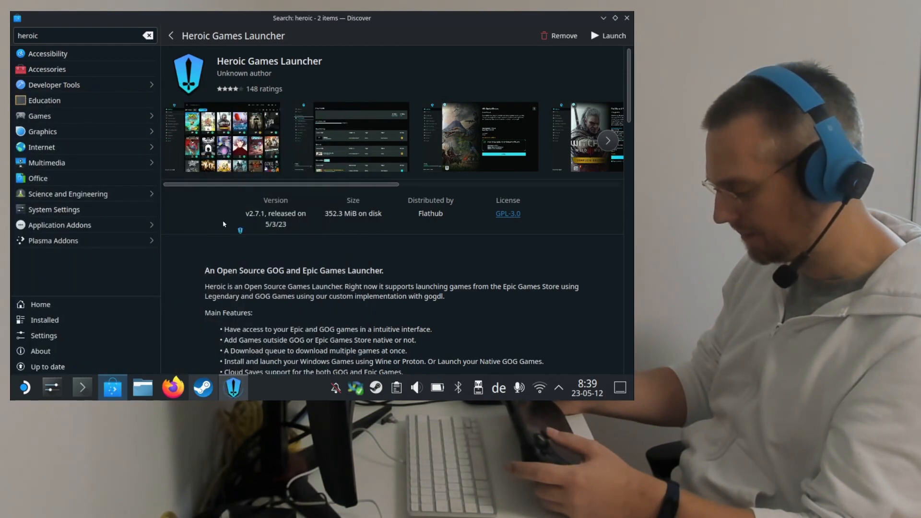
Step: Launch Heroic, check the logged-in Epic and GOG accounts, browse Stores, and return to Library
{"action": "left_click", "coordinate": [613, 36]}
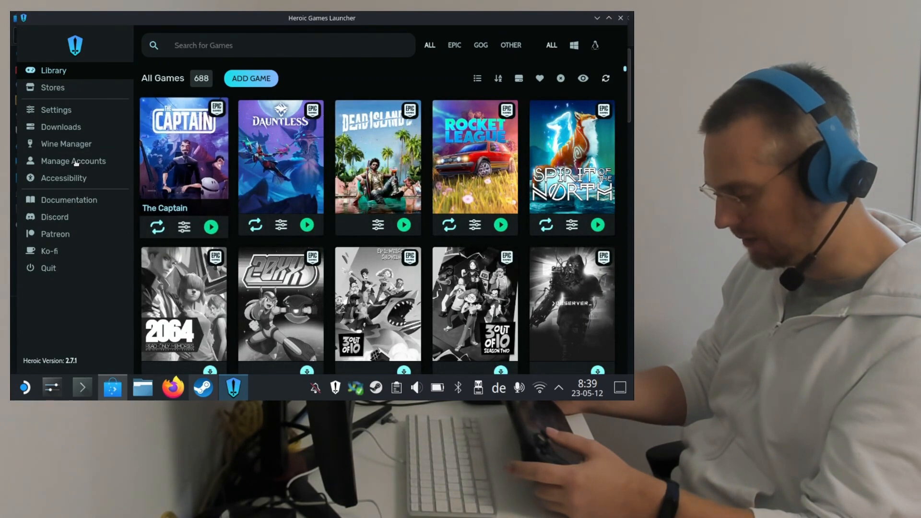
{"action": "left_click", "coordinate": [73, 161]}
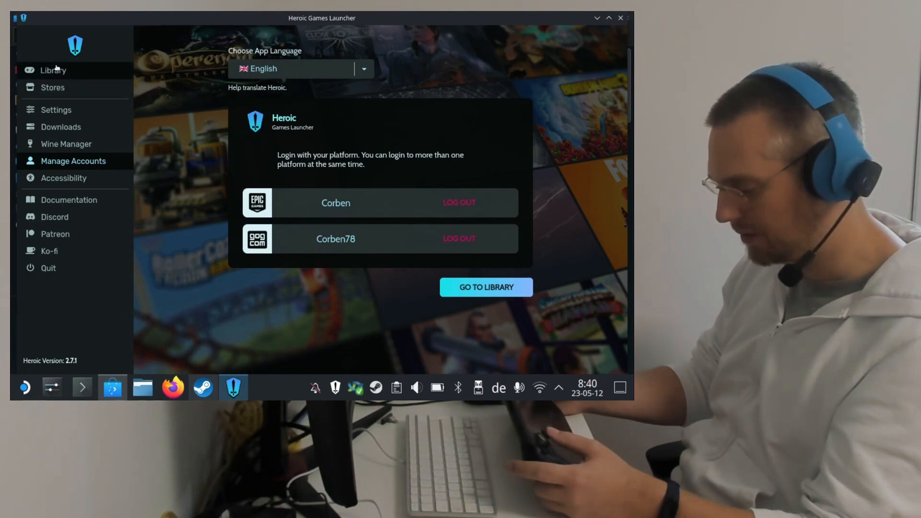
{"action": "left_click", "coordinate": [485, 287]}
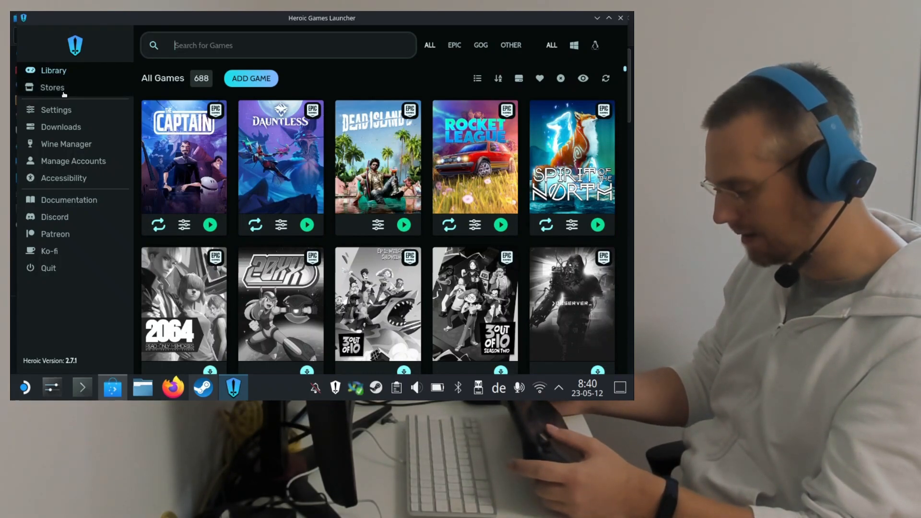
{"action": "left_click", "coordinate": [51, 87]}
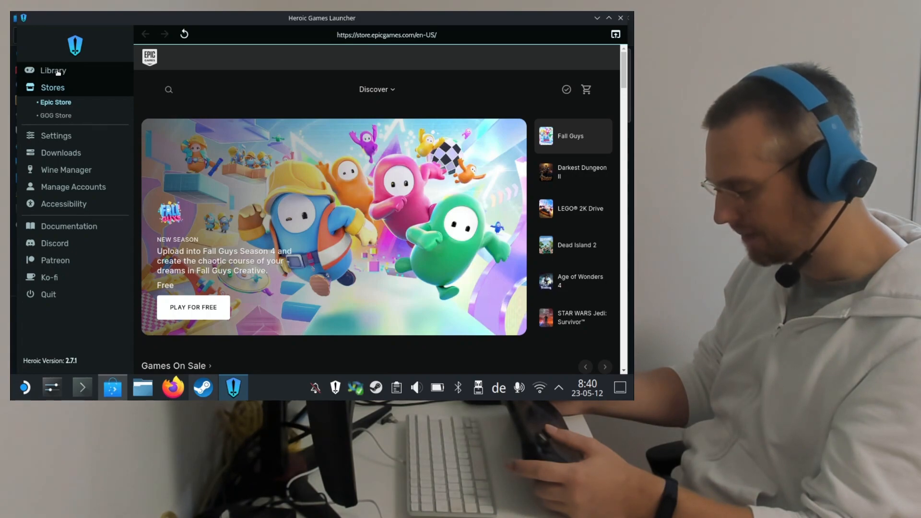
{"action": "left_click", "coordinate": [53, 70]}
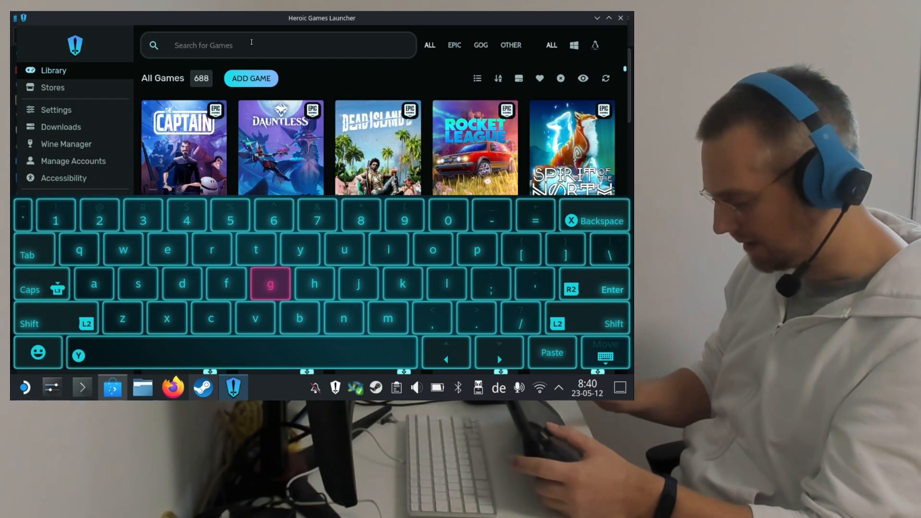
Step: Find 'fall guys' and install it with Proton - Experimental as the Wine version
{"action": "type", "text": "f"}
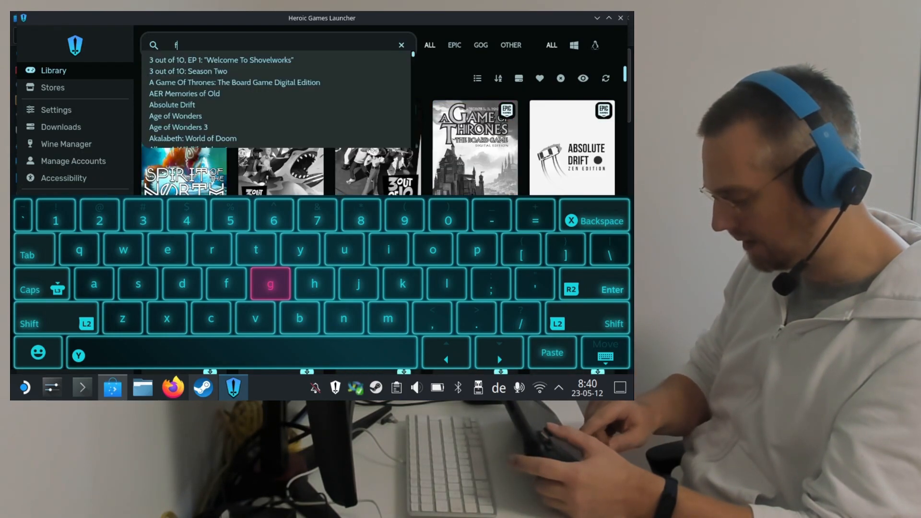
{"action": "type", "text": "all"}
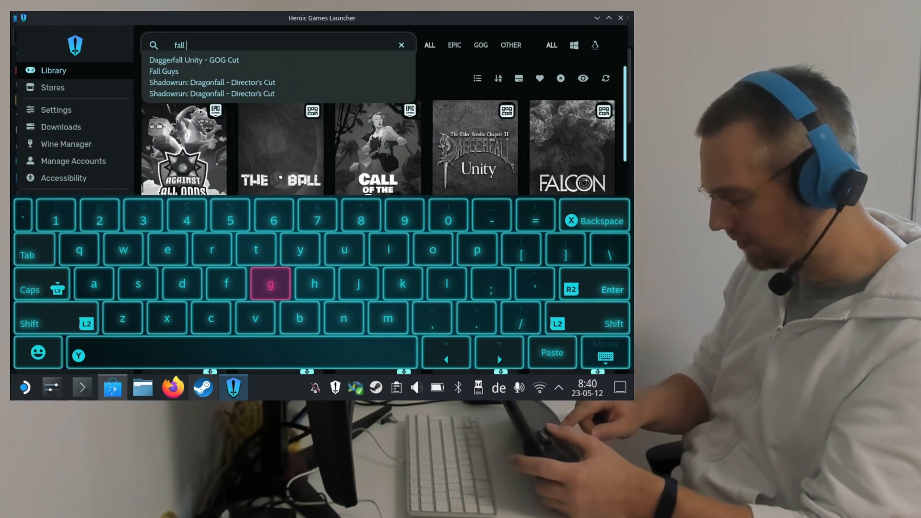
{"action": "type", "text": "guys"}
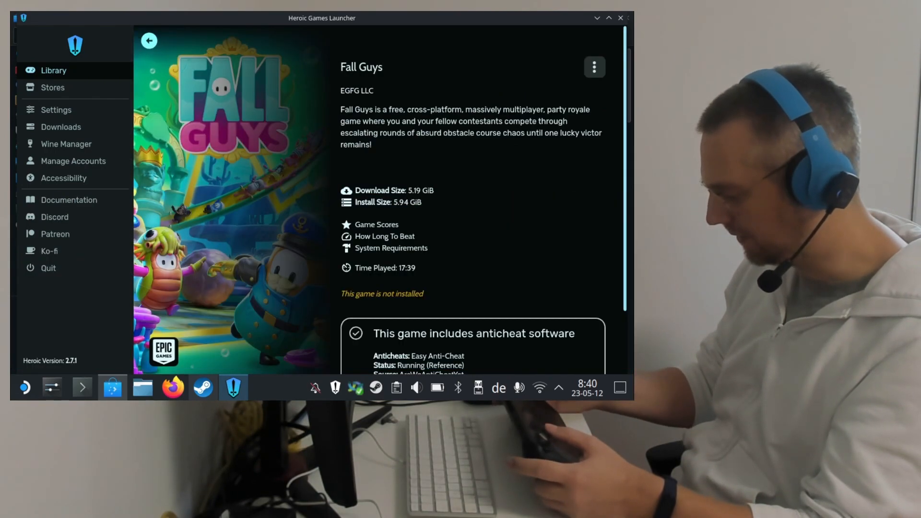
{"action": "scroll", "scroll_direction": "down", "scroll_amount": 3}
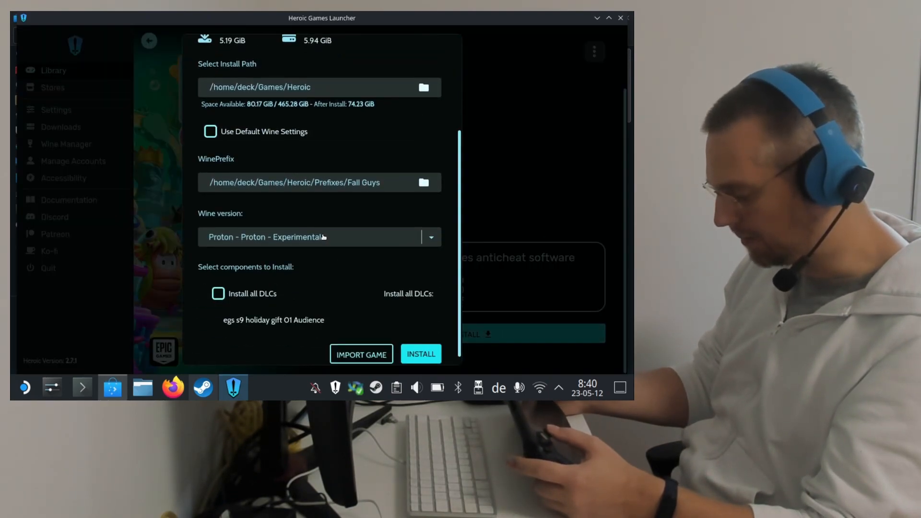
{"action": "left_click", "coordinate": [430, 236]}
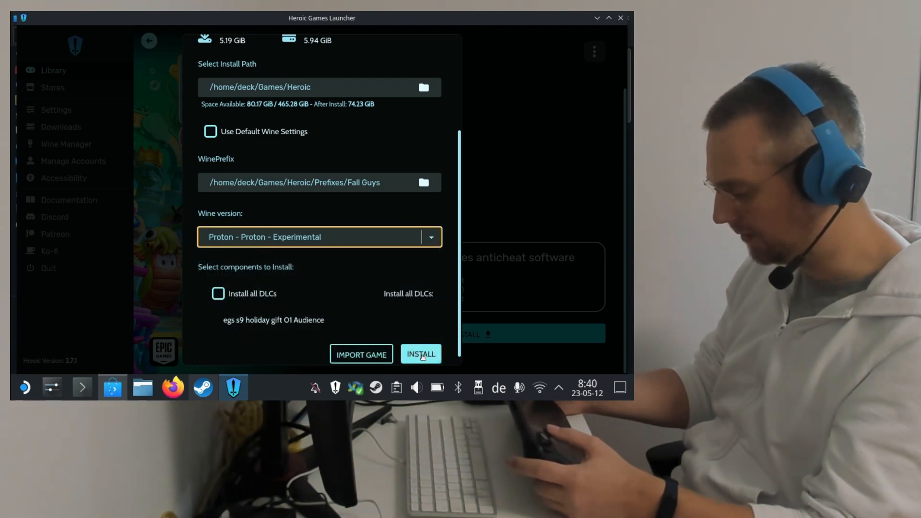
{"action": "left_click", "coordinate": [420, 354]}
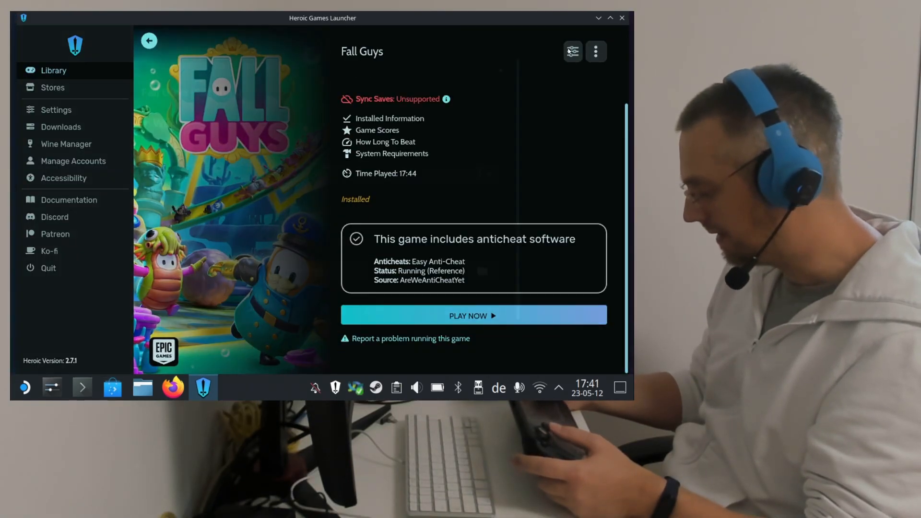
Step: Enable the EasyAntiCheat Runtime in Fall Guys' settings and start selecting an alternative EXE
{"action": "left_click", "coordinate": [572, 51]}
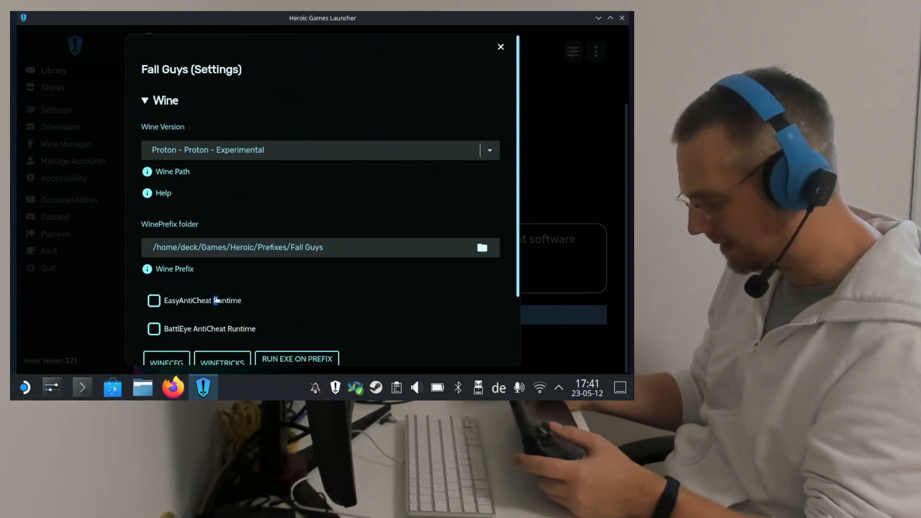
{"action": "left_click", "coordinate": [154, 301]}
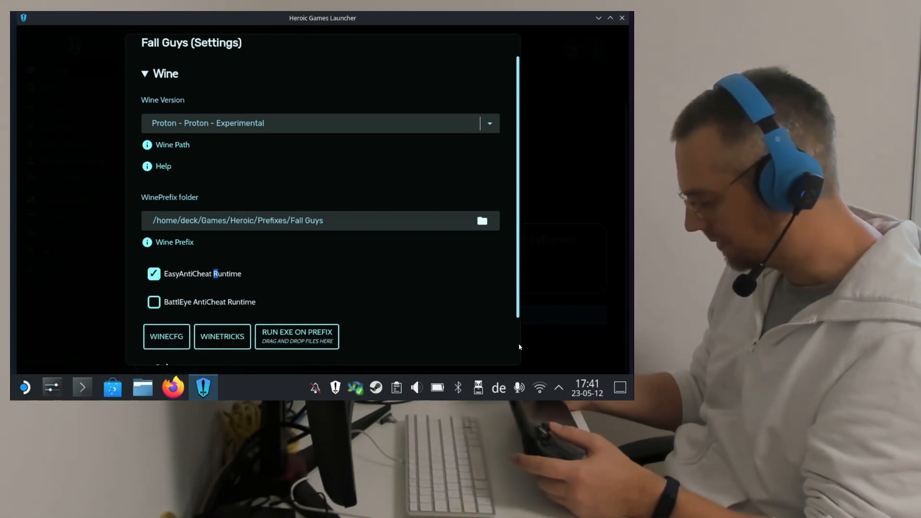
{"action": "scroll", "scroll_direction": "down", "scroll_amount": 3}
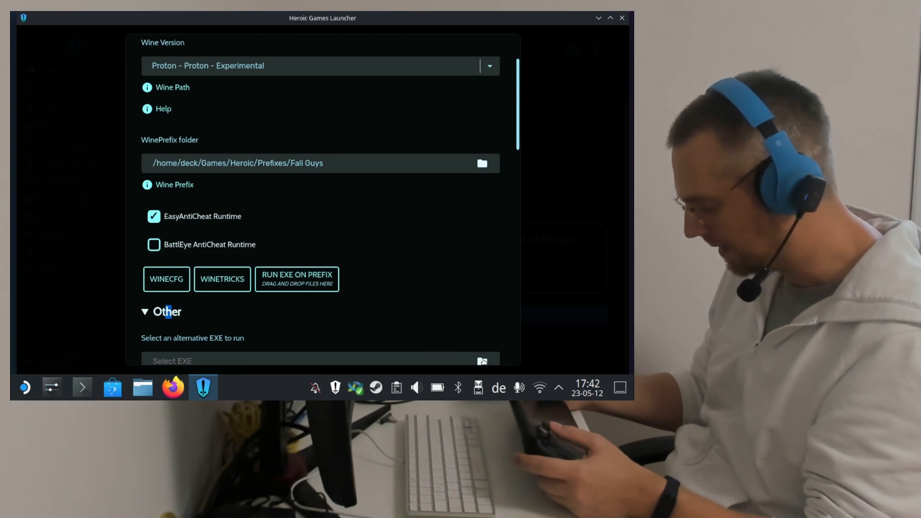
{"action": "mouse_move", "coordinate": [518, 320]}
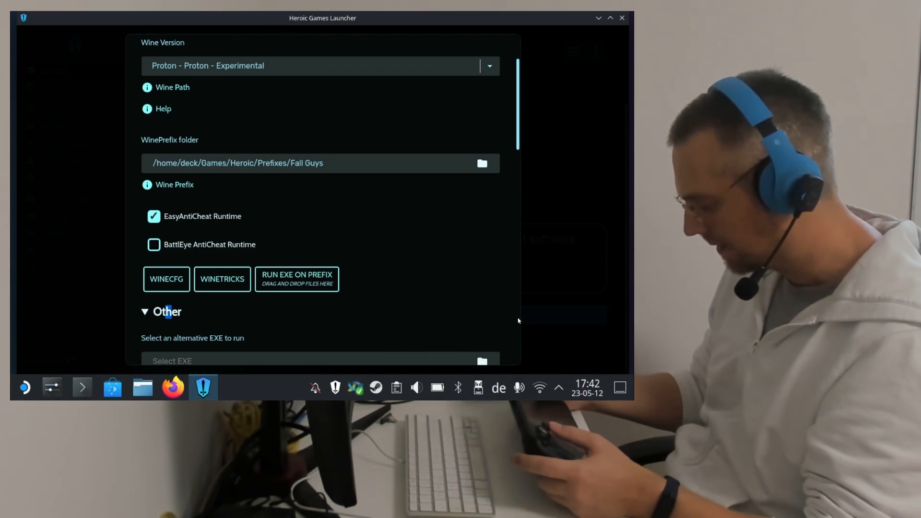
{"action": "left_click", "coordinate": [481, 361]}
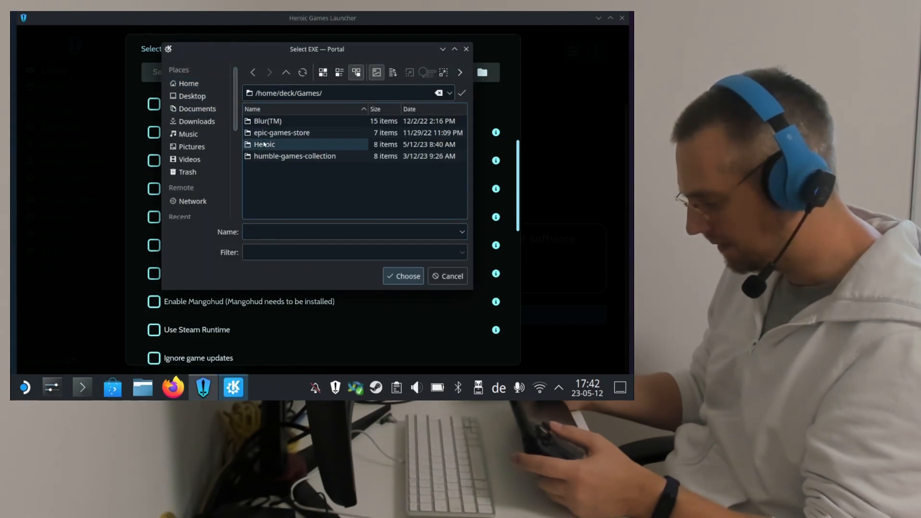
Step: Choose Heroic/FallGuys/RunFallGuys.exe as the alternative executable and close the settings
{"action": "double_click", "coordinate": [265, 144]}
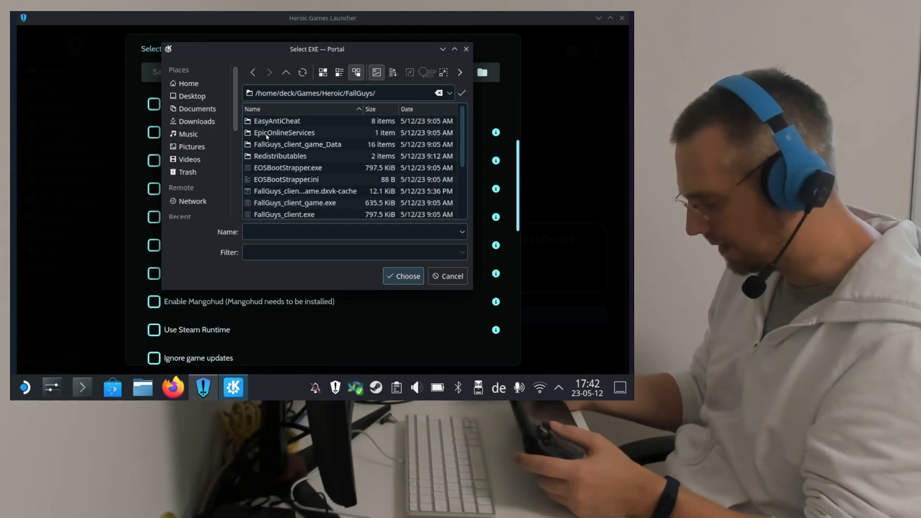
{"action": "scroll", "scroll_direction": "down", "scroll_amount": 3}
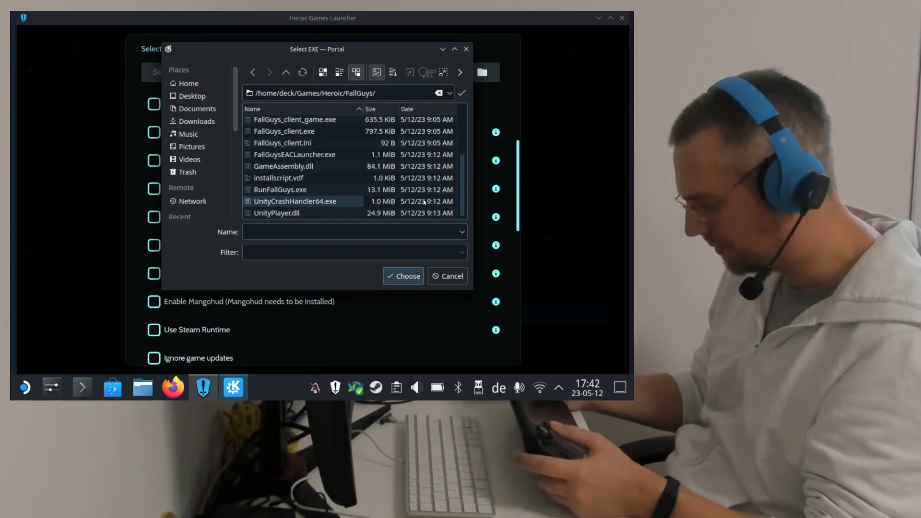
{"action": "left_click", "coordinate": [279, 189]}
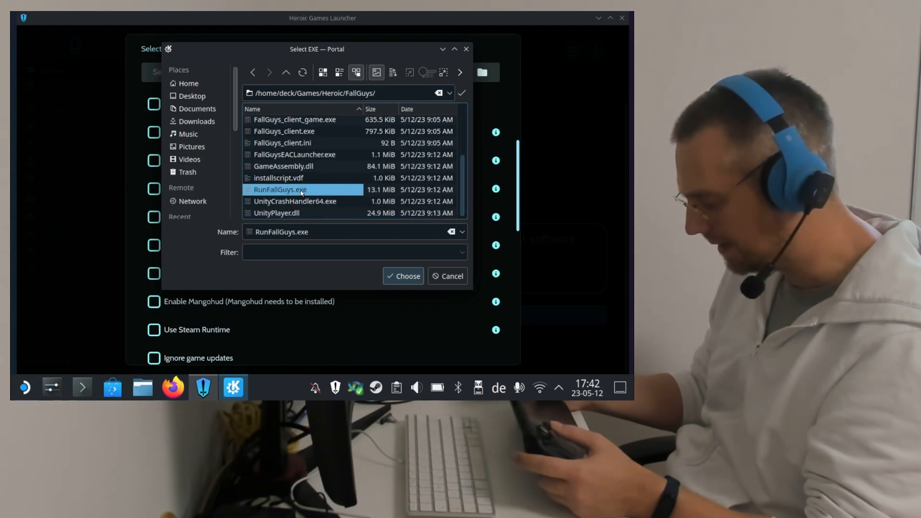
{"action": "left_click", "coordinate": [402, 276]}
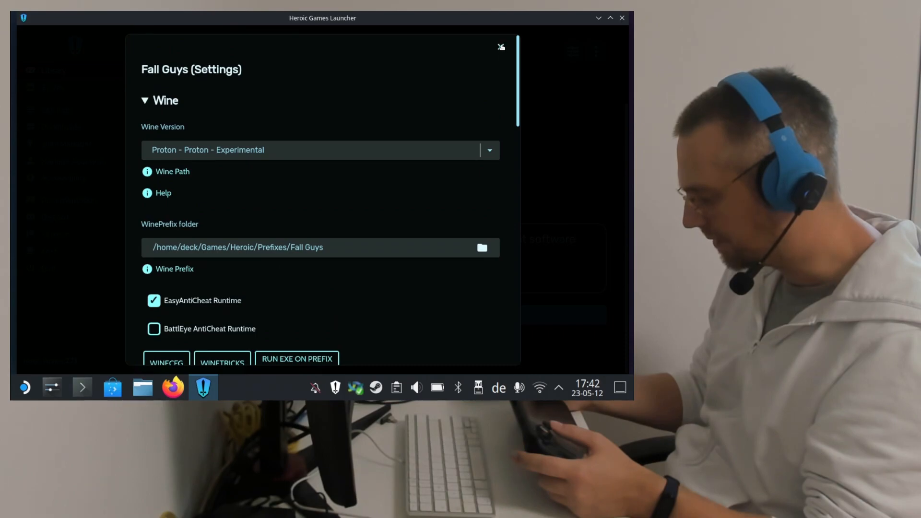
{"action": "left_click", "coordinate": [501, 46]}
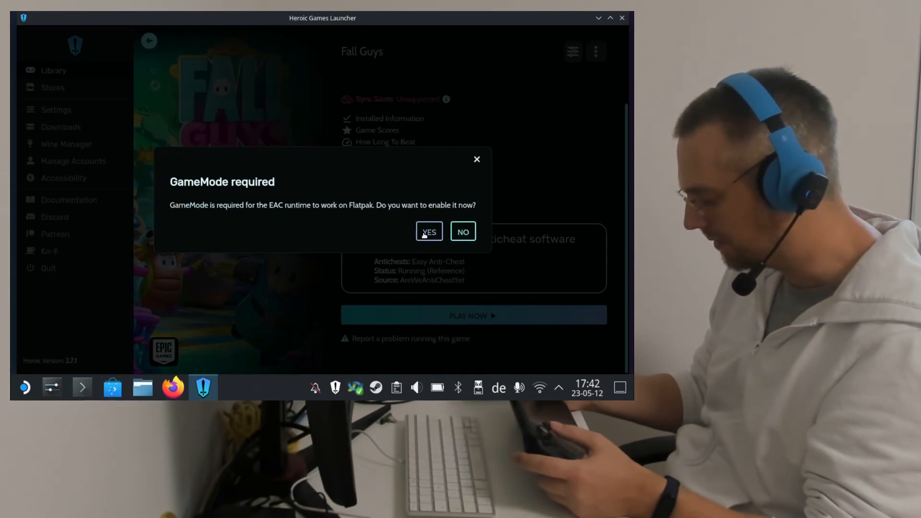
Step: Enable GameMode, launch Fall Guys and install the x86 and x64 Visual C++ redistributables
{"action": "left_click", "coordinate": [429, 232]}
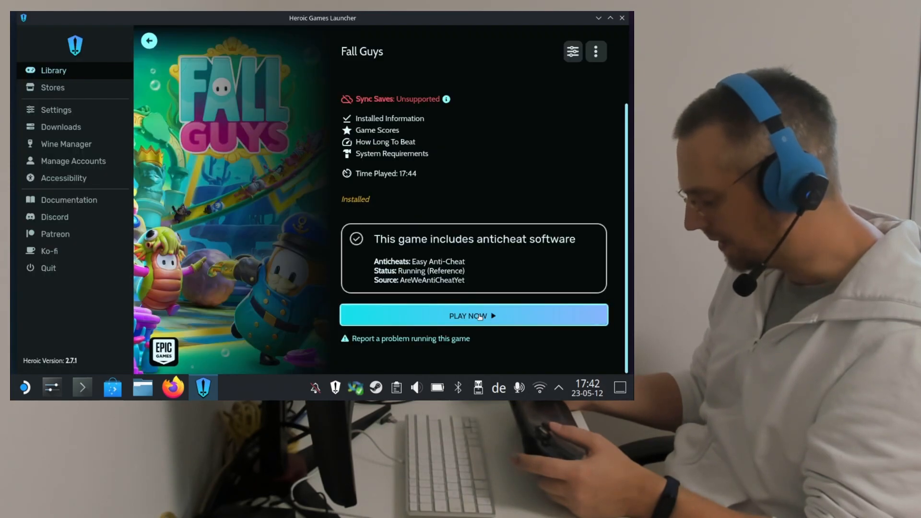
{"action": "left_click", "coordinate": [473, 315]}
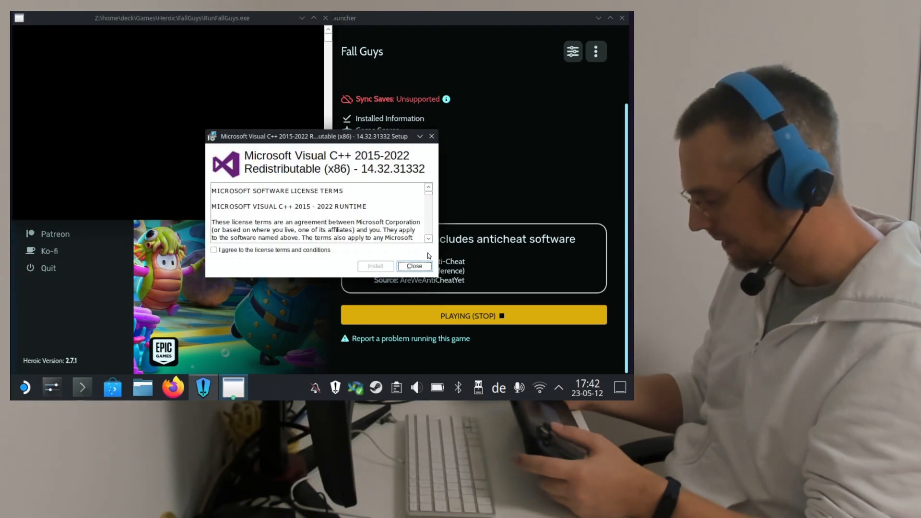
{"action": "left_click", "coordinate": [213, 249]}
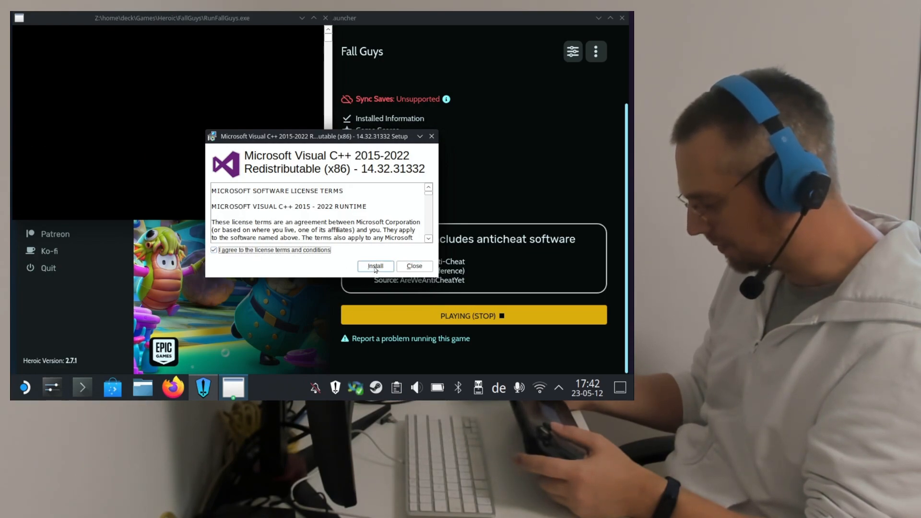
{"action": "left_click", "coordinate": [375, 266]}
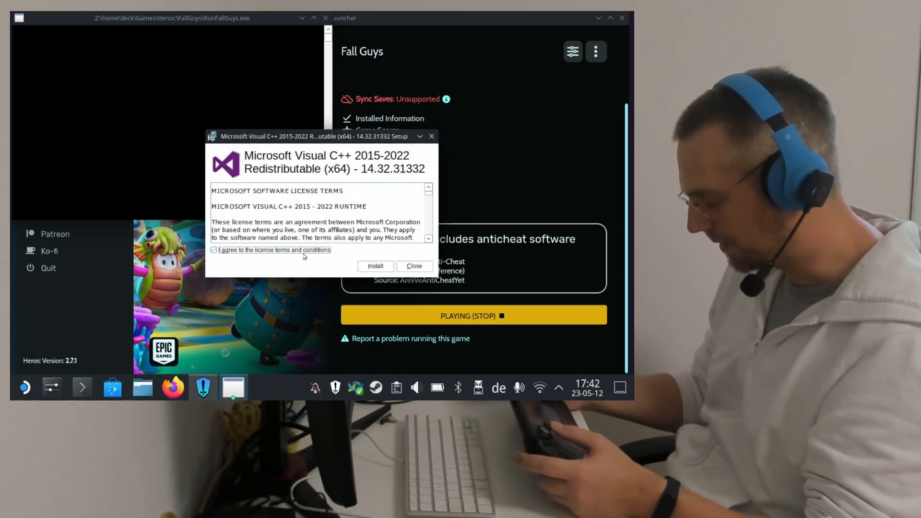
{"action": "left_click", "coordinate": [374, 265]}
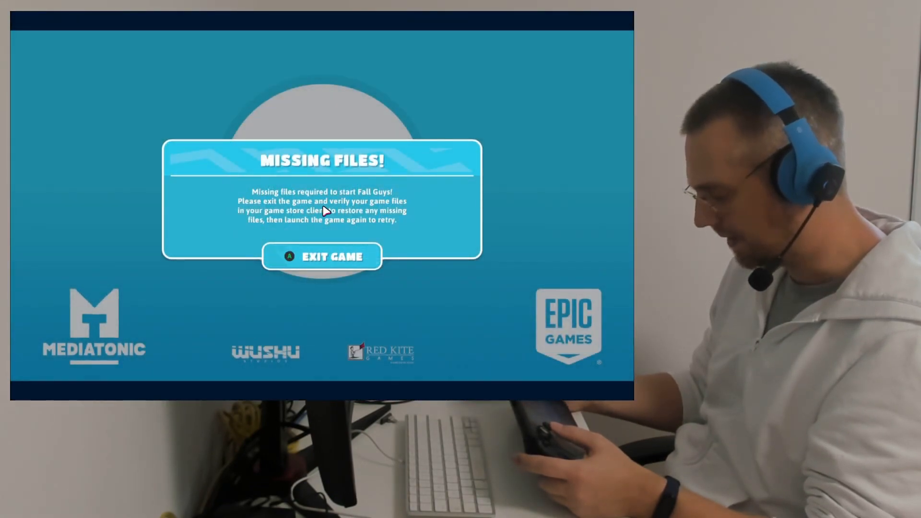
Step: Exit the game after the Missing Files error and enable the EOS Overlay from the three-dots menu
{"action": "left_click", "coordinate": [323, 257]}
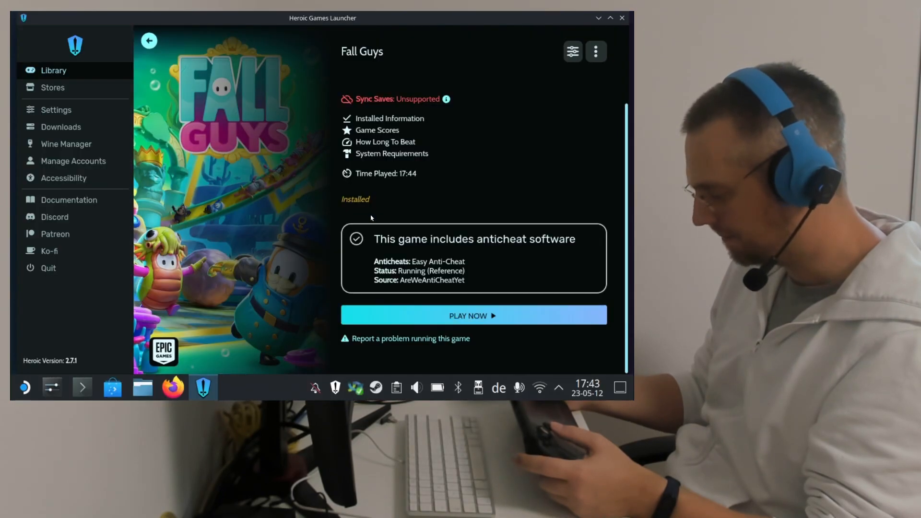
{"action": "left_click", "coordinate": [595, 52]}
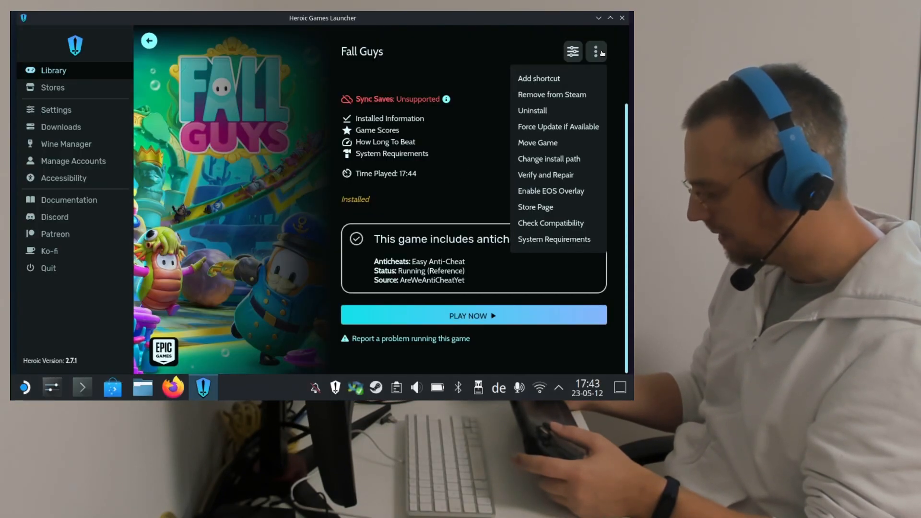
{"action": "mouse_move", "coordinate": [551, 190]}
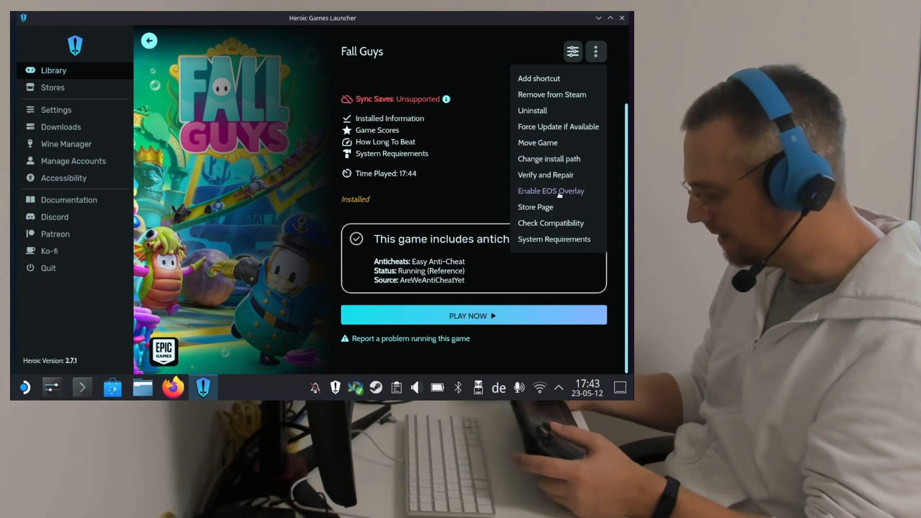
{"action": "left_click", "coordinate": [594, 52]}
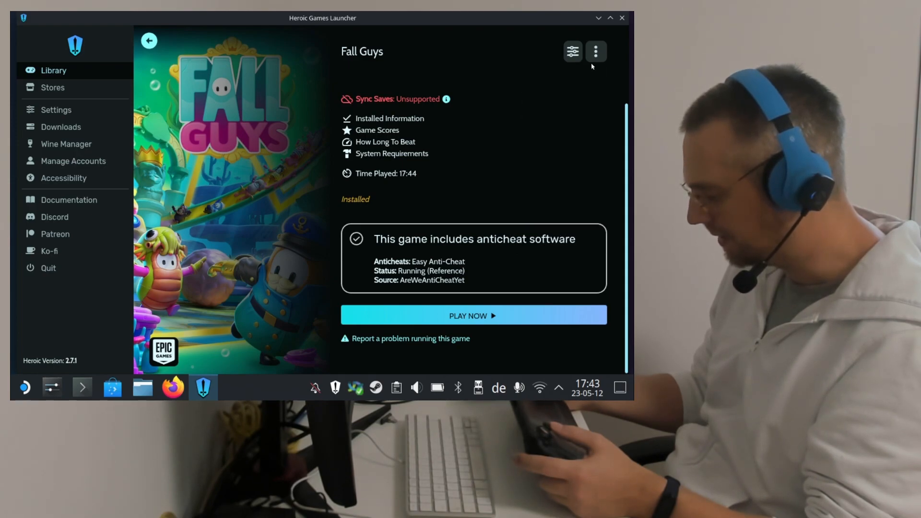
{"action": "left_click", "coordinate": [595, 52]}
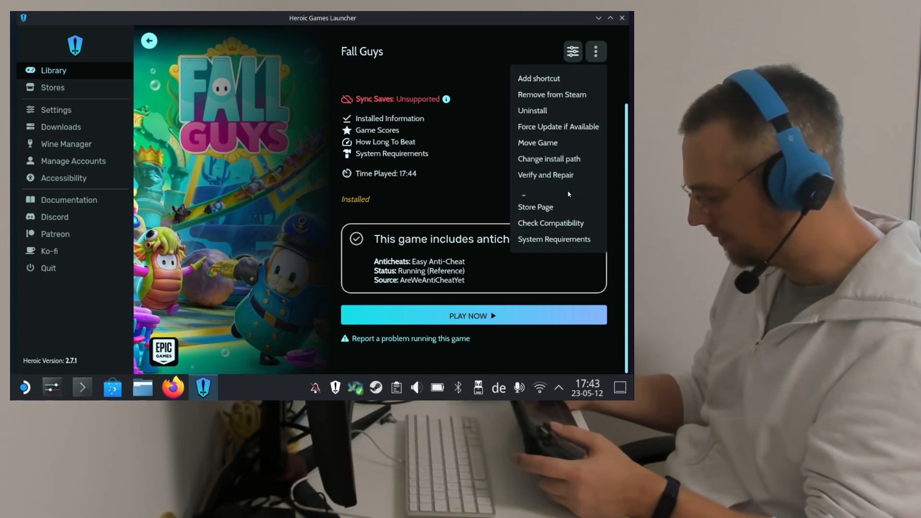
{"action": "left_click", "coordinate": [521, 194]}
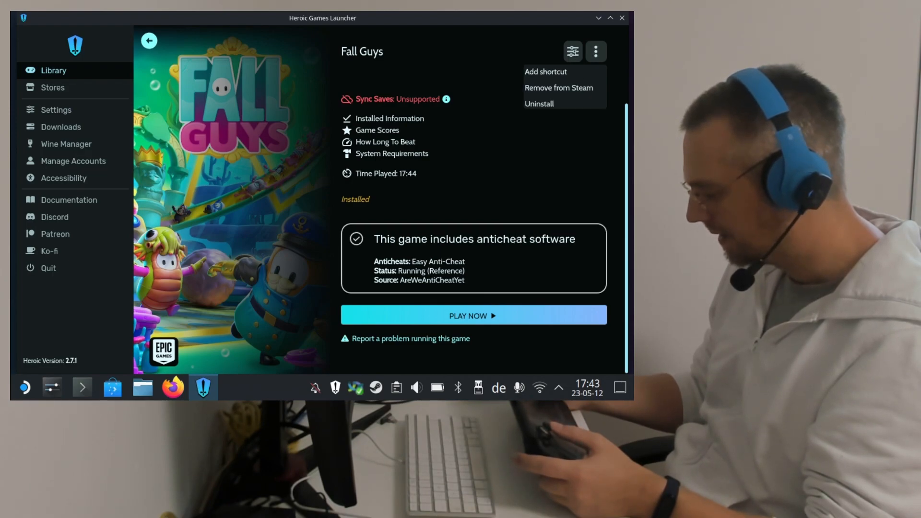
Step: Run EpicOnlineServices/EpicOnlineServicesInstaller.exe on the Fall Guys prefix and close the settings
{"action": "left_click", "coordinate": [572, 51]}
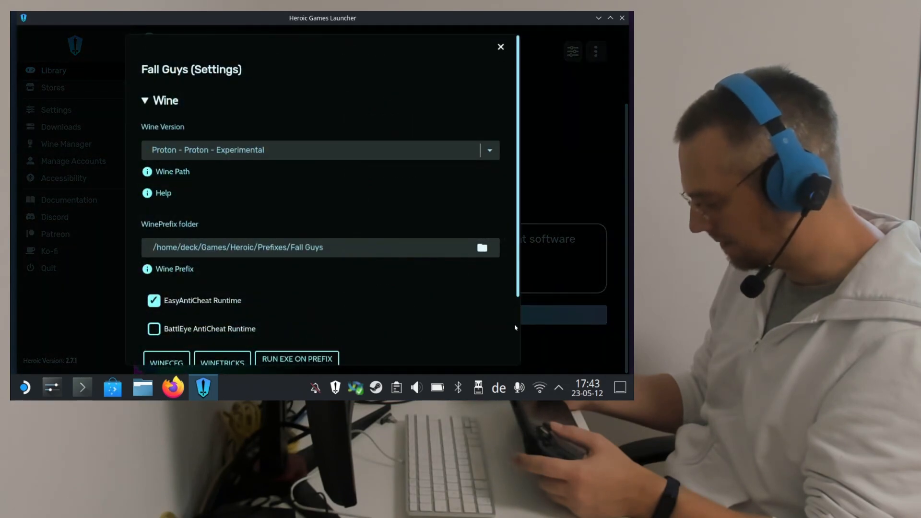
{"action": "scroll", "scroll_direction": "down", "scroll_amount": 3}
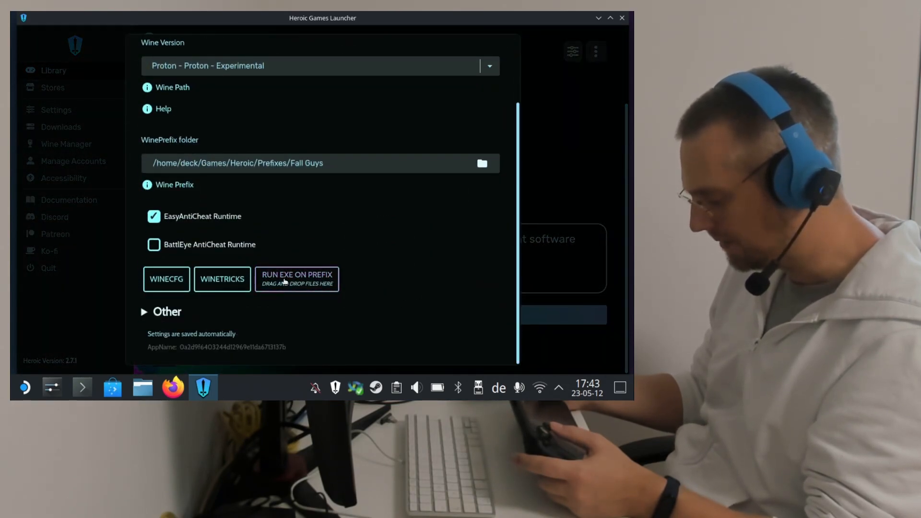
{"action": "left_click", "coordinate": [297, 275]}
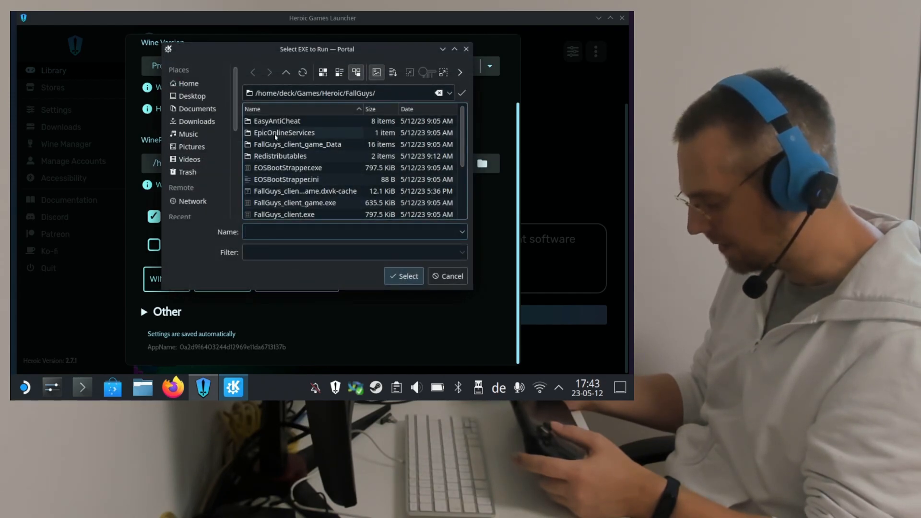
{"action": "double_click", "coordinate": [283, 132]}
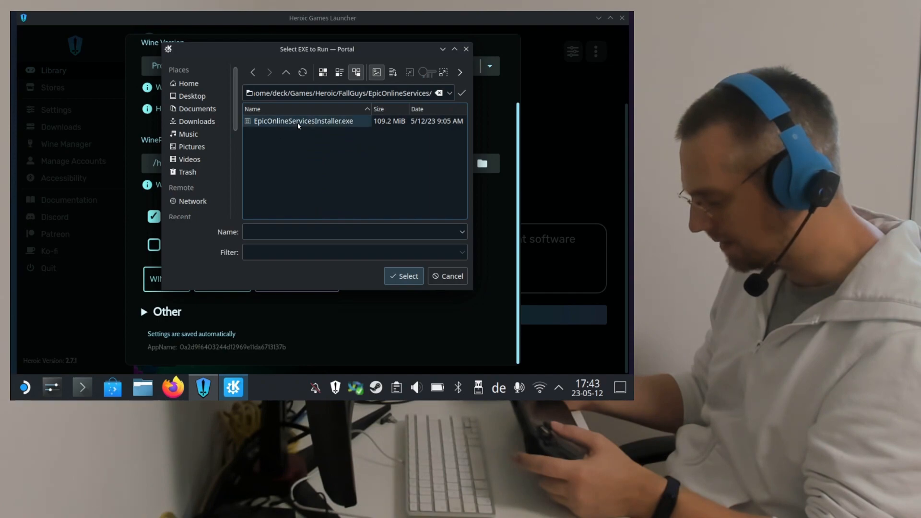
{"action": "left_click", "coordinate": [303, 120]}
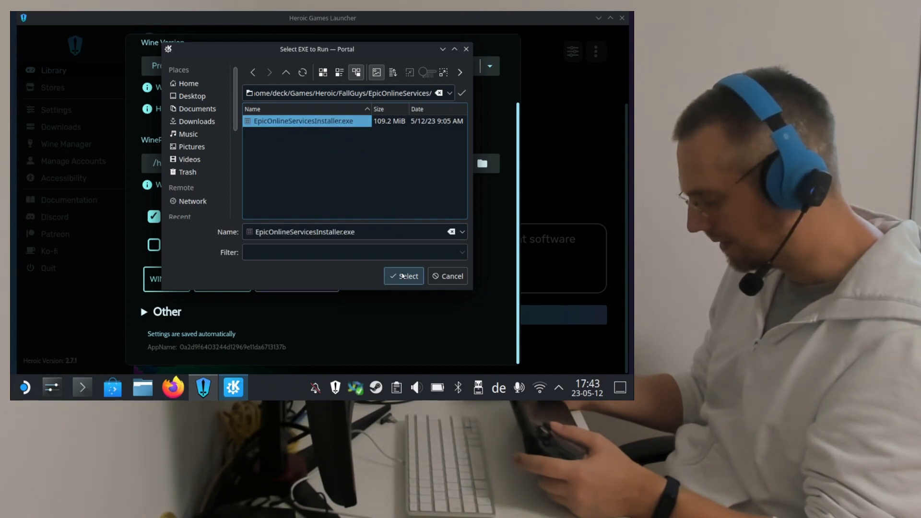
{"action": "left_click", "coordinate": [403, 276]}
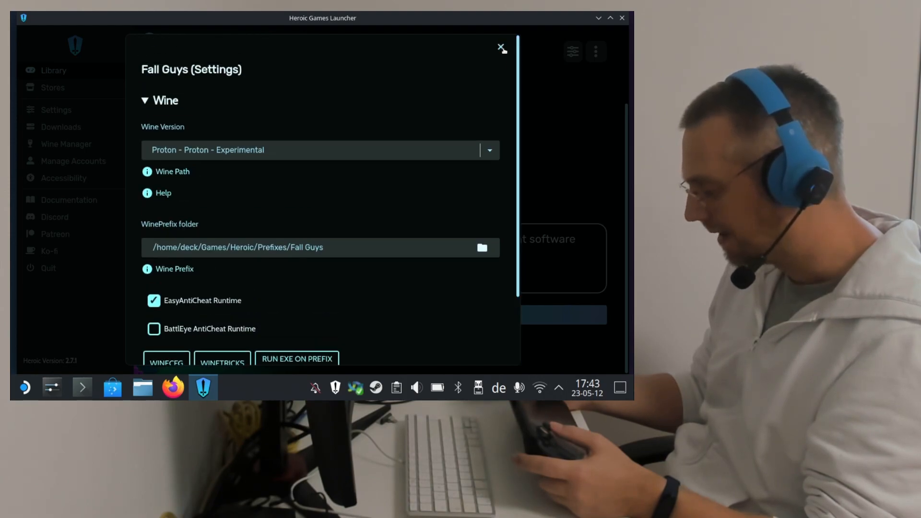
{"action": "left_click", "coordinate": [501, 47]}
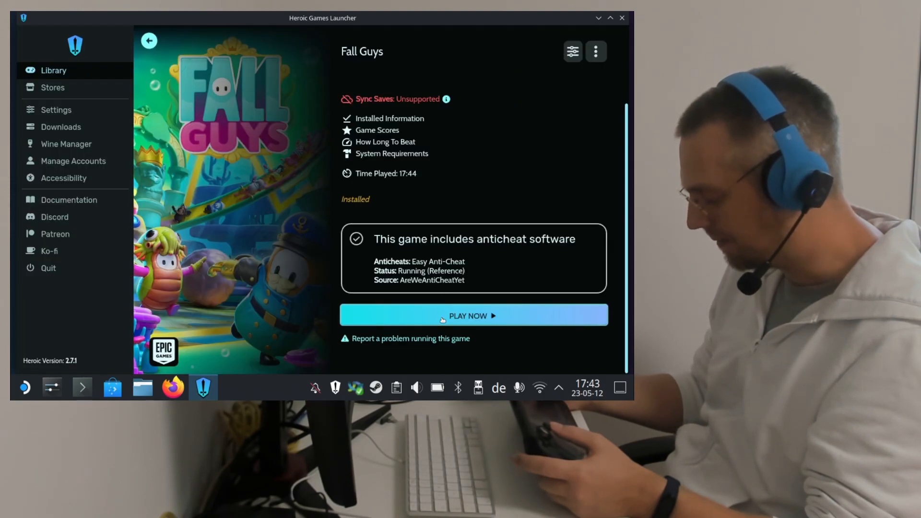
Step: Launch Fall Guys from its Heroic page with PLAY NOW so it reaches the How to Play screen
{"action": "left_click", "coordinate": [472, 315]}
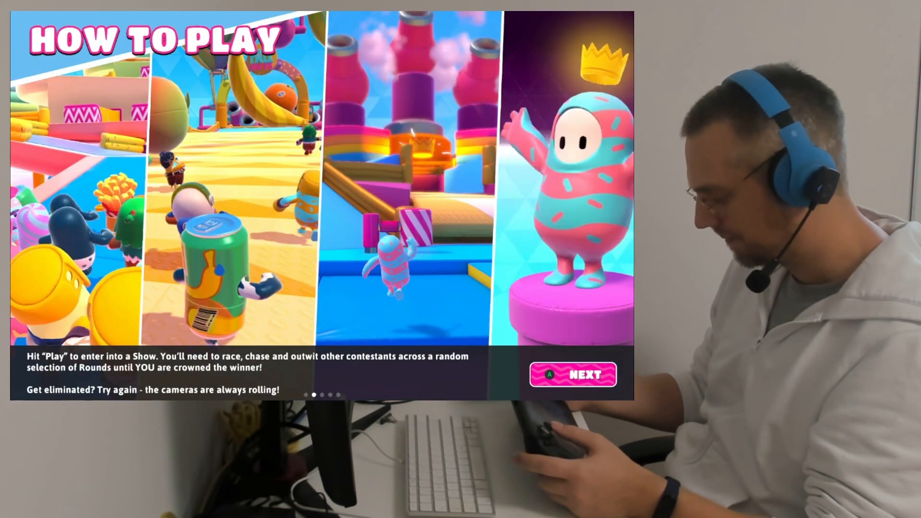
Step: Pass How to Play, start Solos matchmaking to confirm online works, then quit matchmaking
{"action": "left_click", "coordinate": [571, 375]}
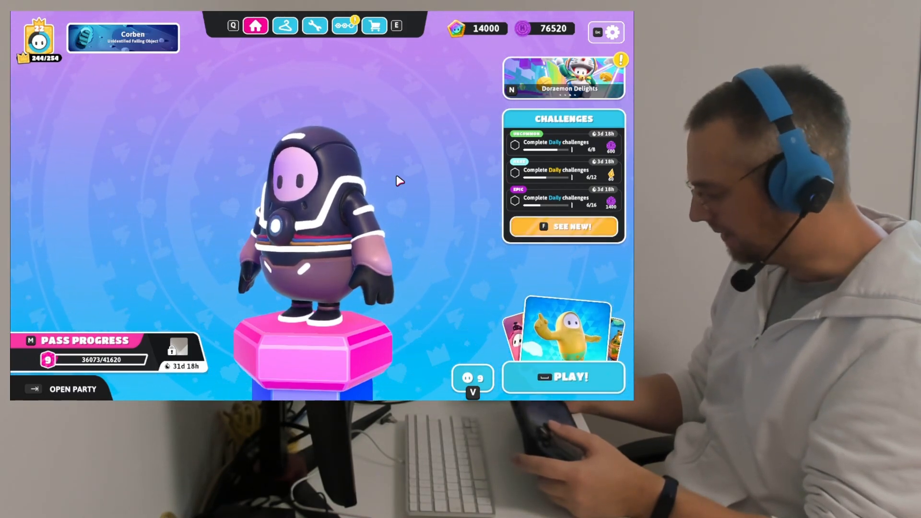
{"action": "left_click", "coordinate": [563, 376]}
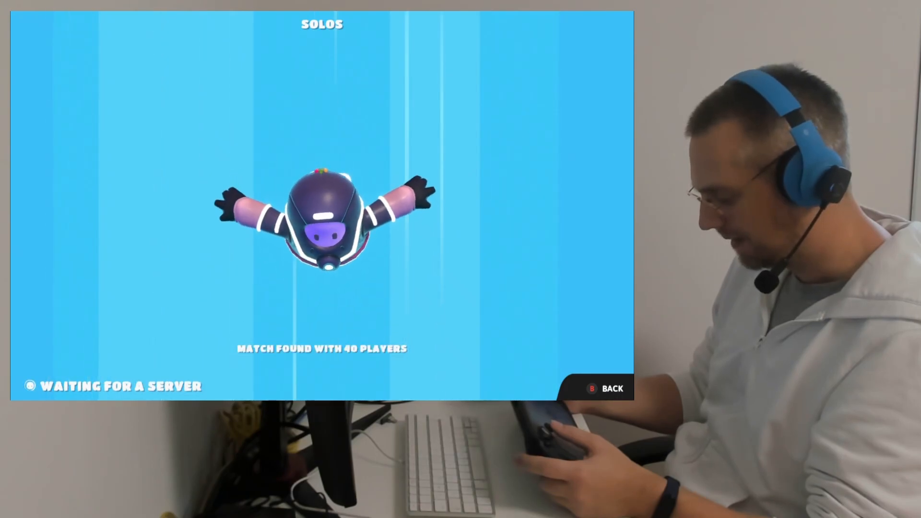
{"action": "left_click", "coordinate": [609, 388]}
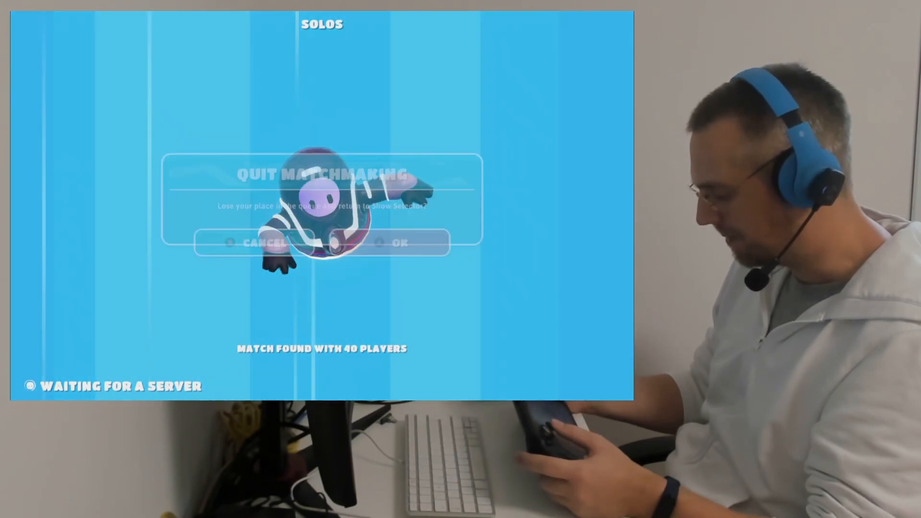
{"action": "left_click", "coordinate": [397, 243]}
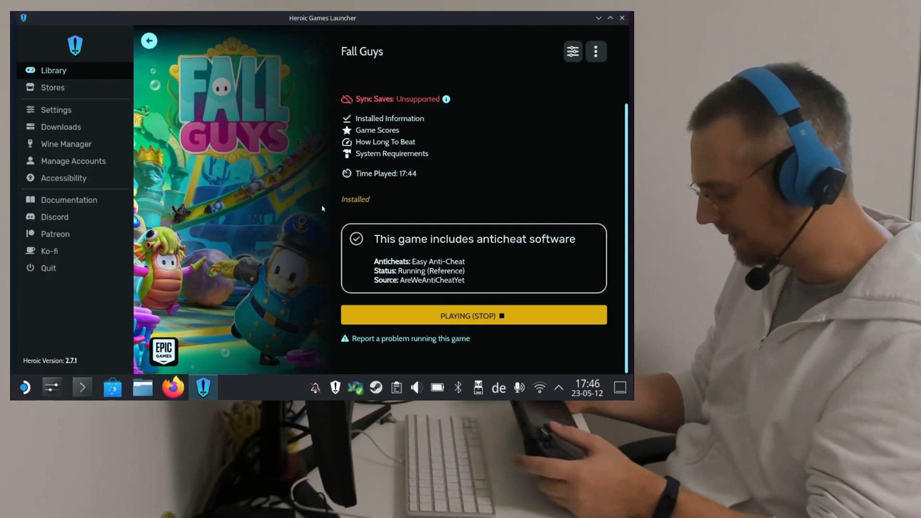
Step: Add Fall Guys to Steam from the three-dots menu and close Heroic Games Launcher
{"action": "left_click", "coordinate": [596, 52]}
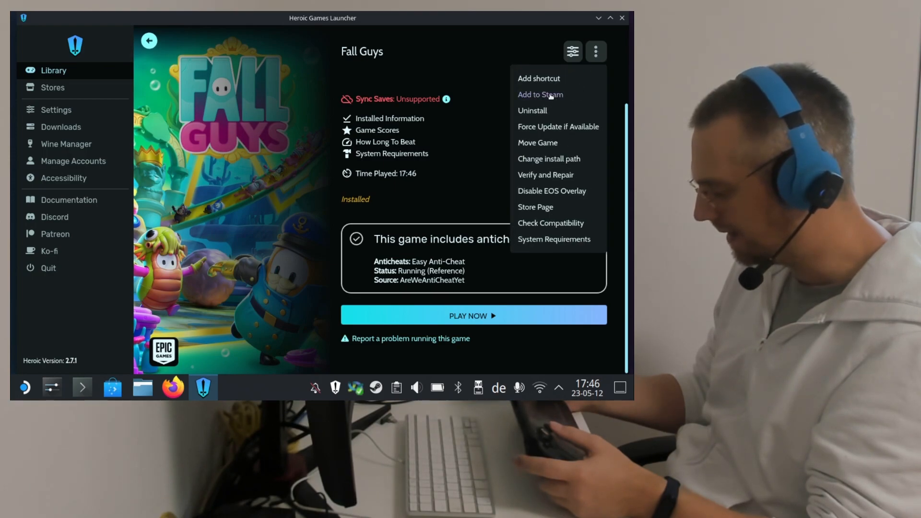
{"action": "left_click", "coordinate": [540, 95]}
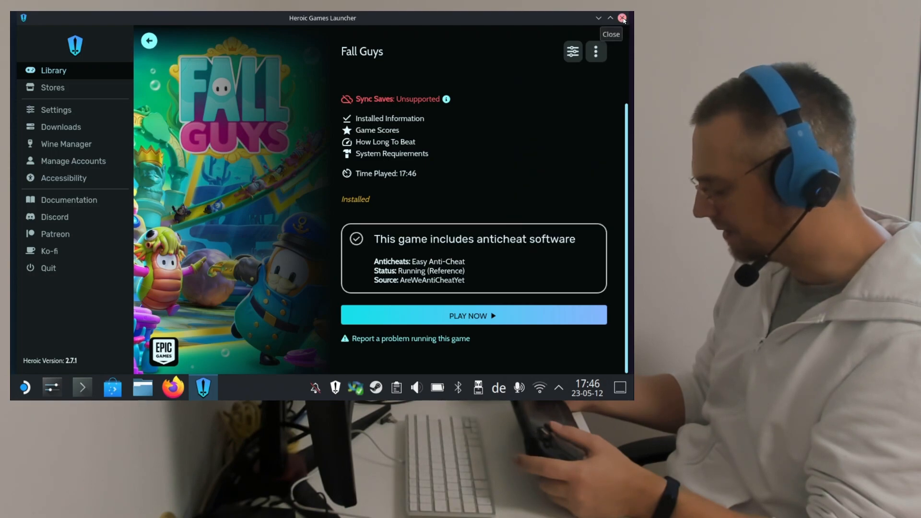
{"action": "left_click", "coordinate": [622, 18]}
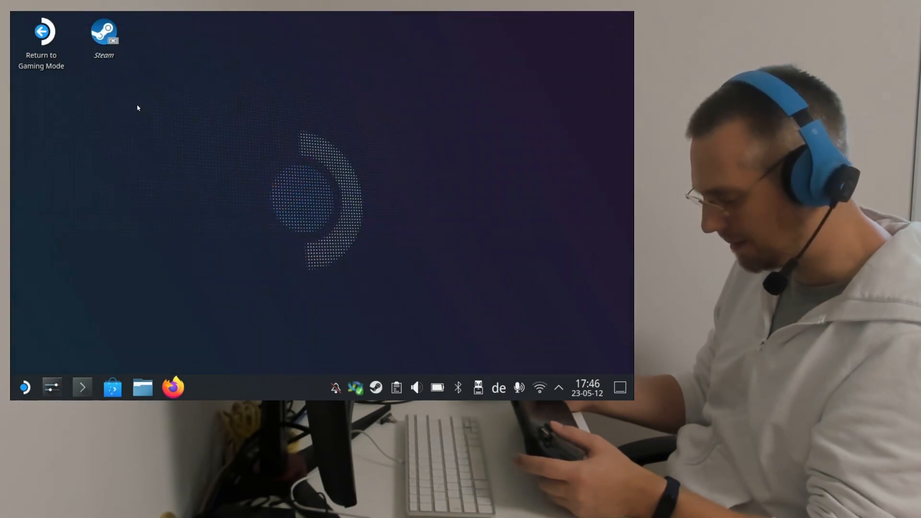
Step: Return to Gaming Mode and launch the Fall Guys entry from the library's NON-STEAM section
{"action": "left_click", "coordinate": [41, 33]}
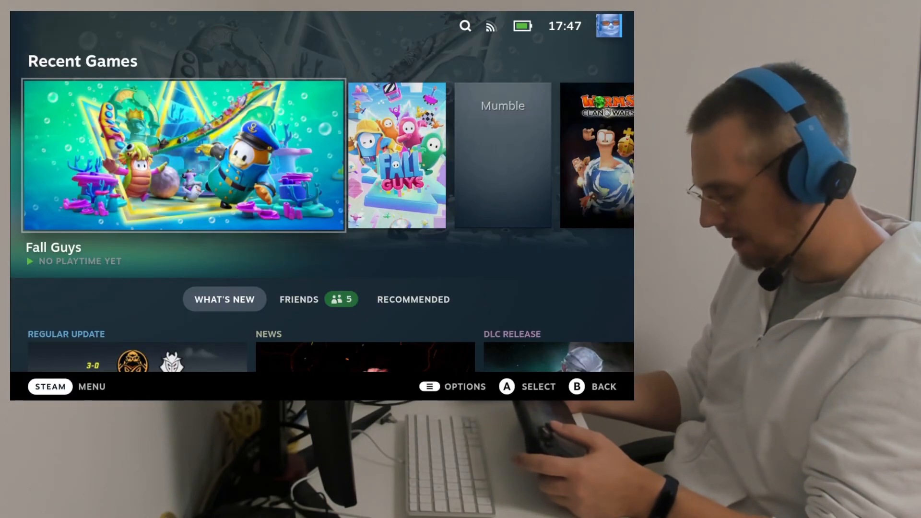
{"action": "left_click", "coordinate": [49, 386]}
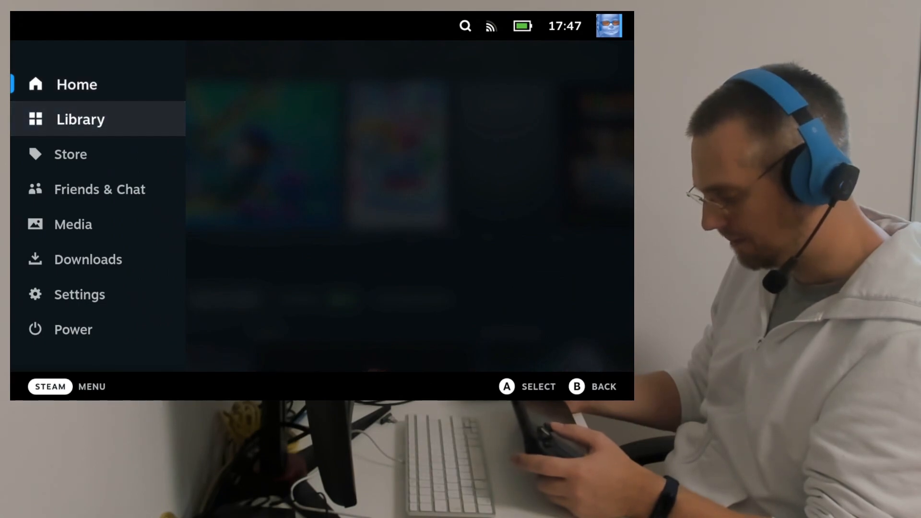
{"action": "left_click", "coordinate": [80, 119]}
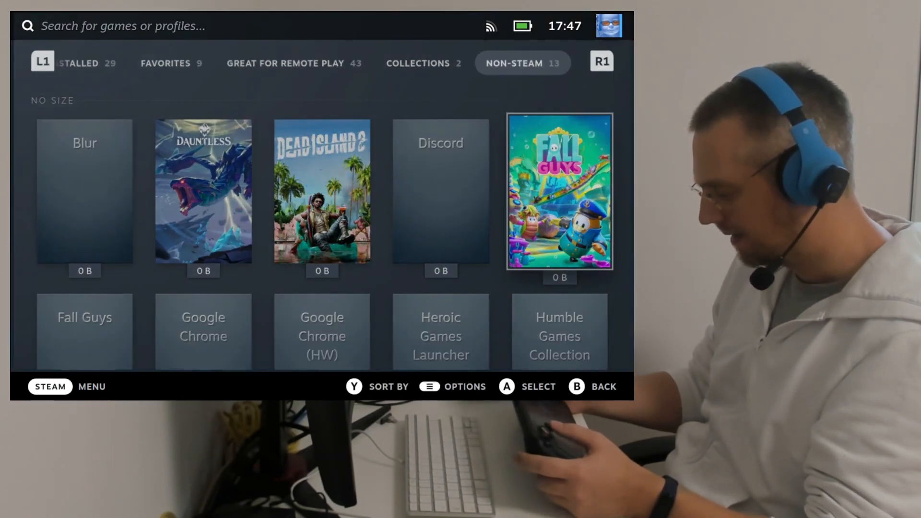
{"action": "left_click", "coordinate": [558, 193]}
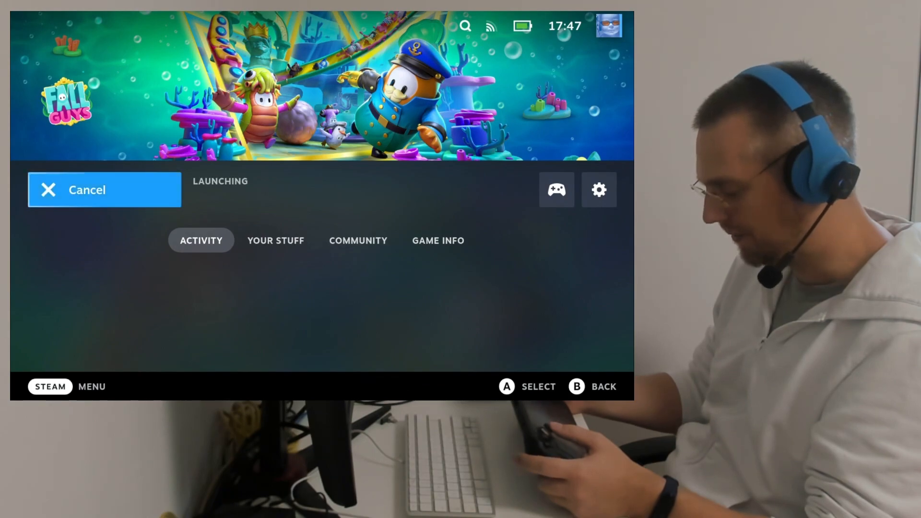